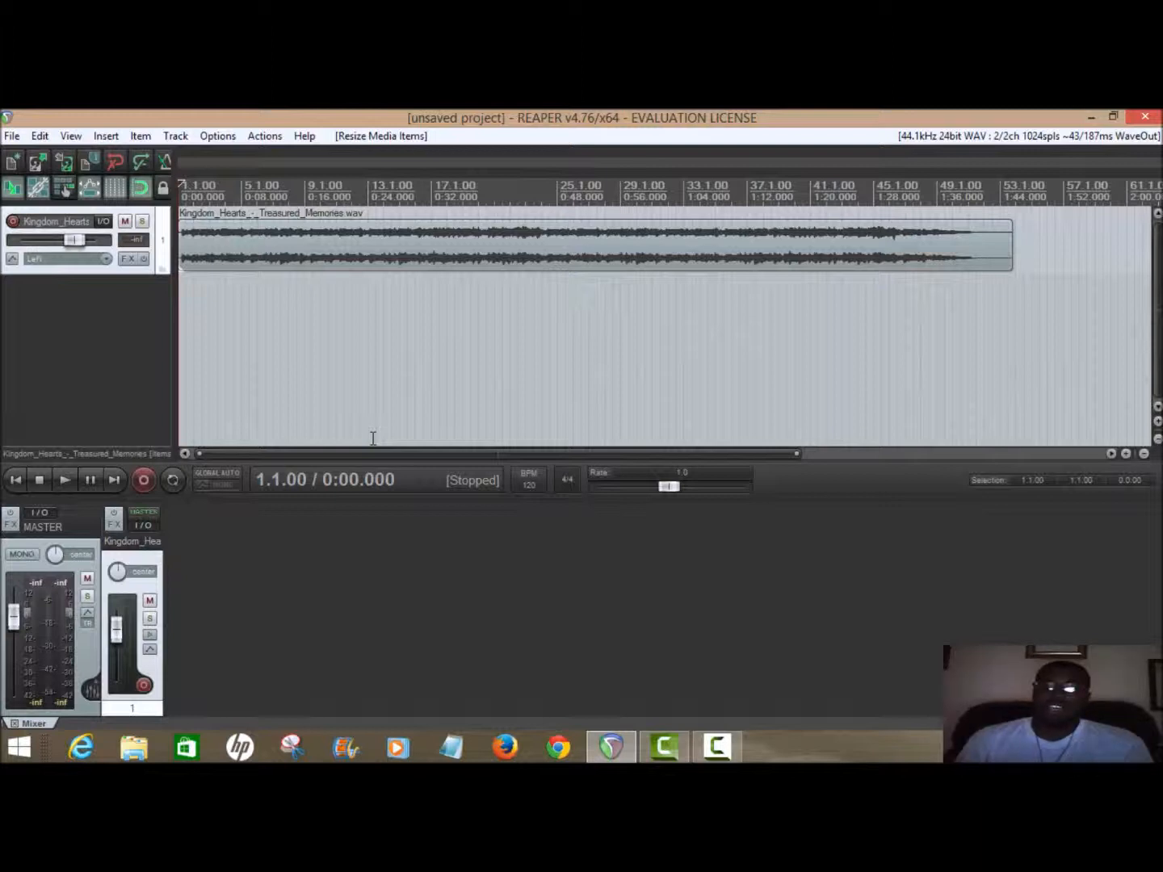
Step: Audition the song from the start and again from 1:26.5 to hear where it ends
click(65, 480)
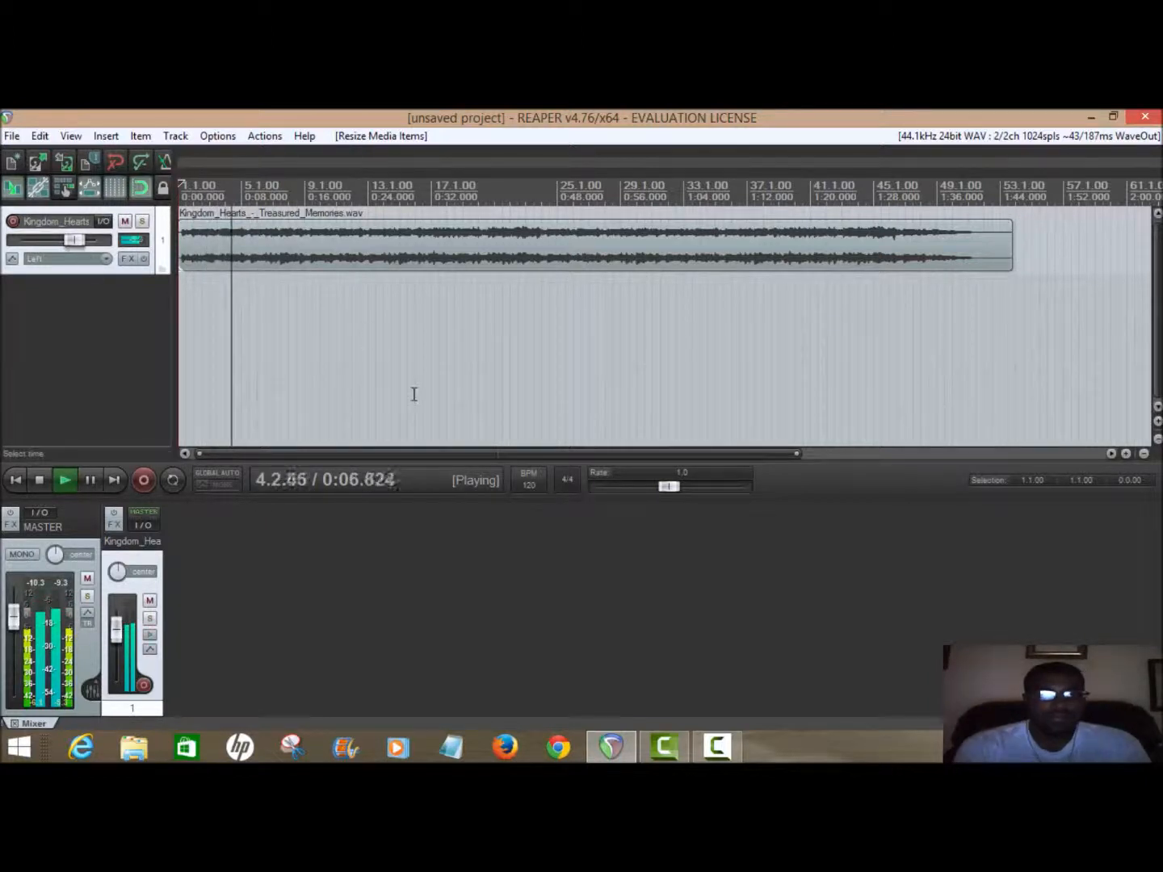
click(39, 480)
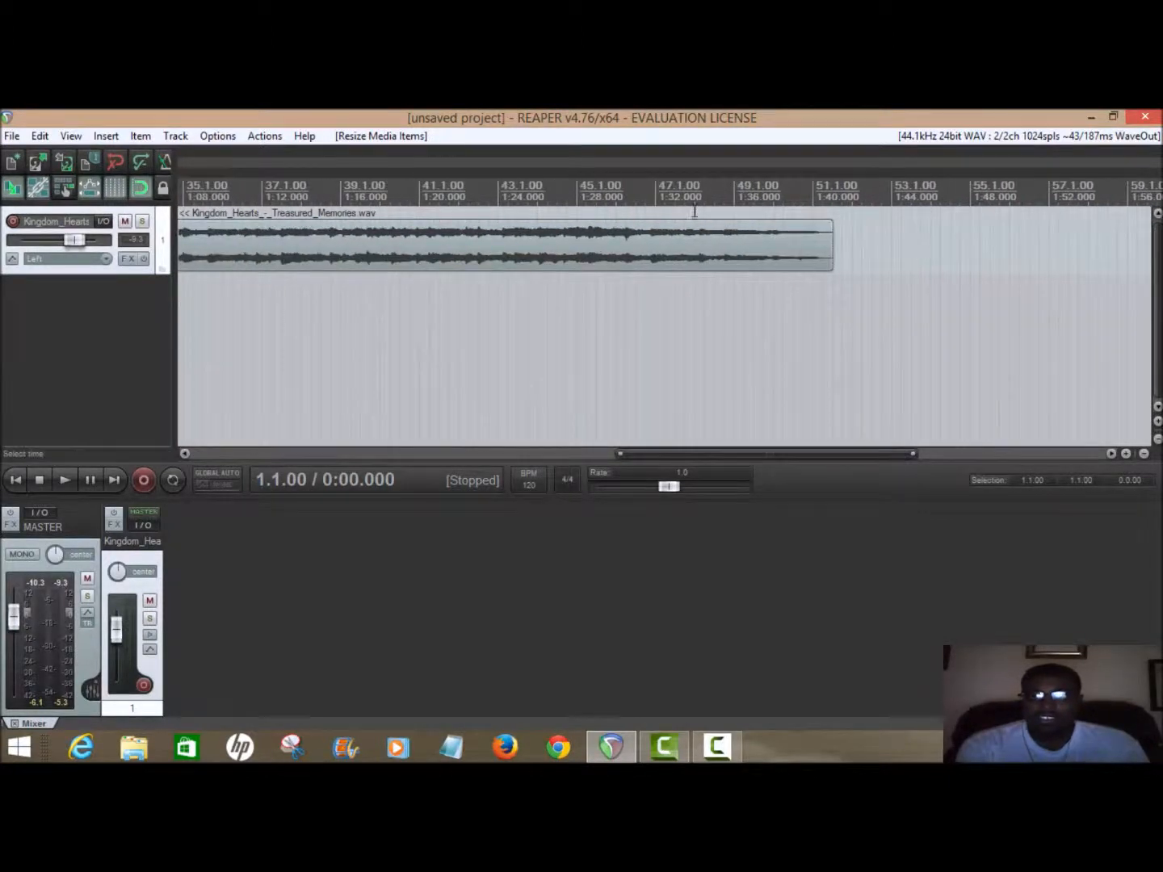
click(547, 190)
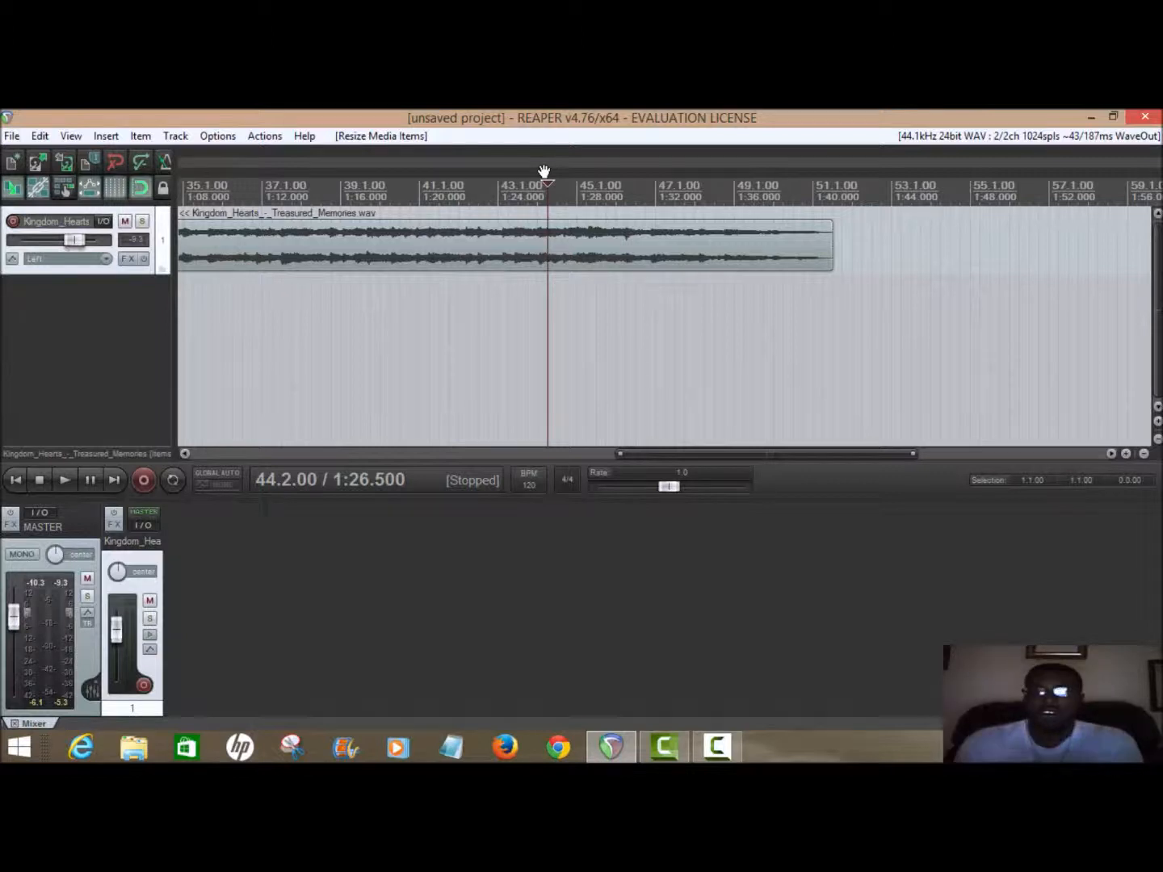
click(65, 479)
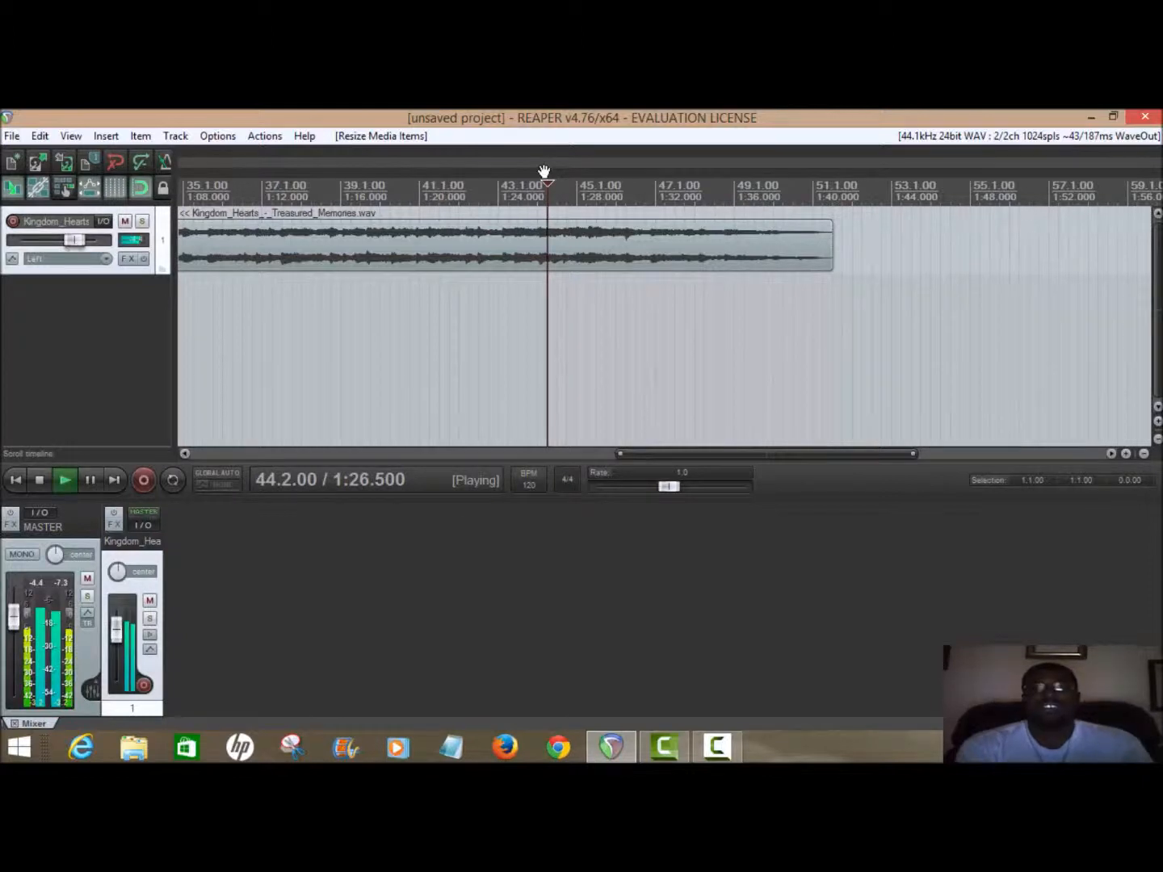
click(39, 480)
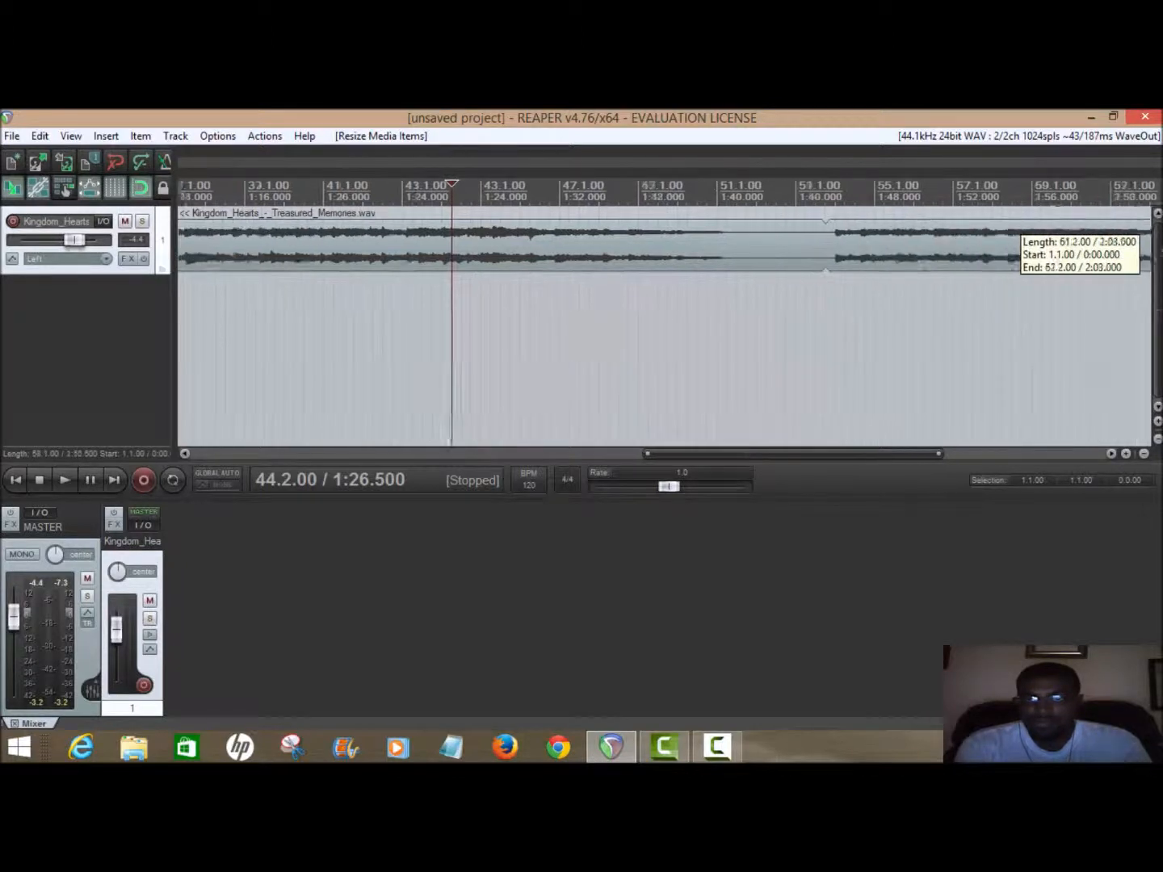
Step: Scroll to the item's end and bring up the Item editing commands
scroll(right, 3)
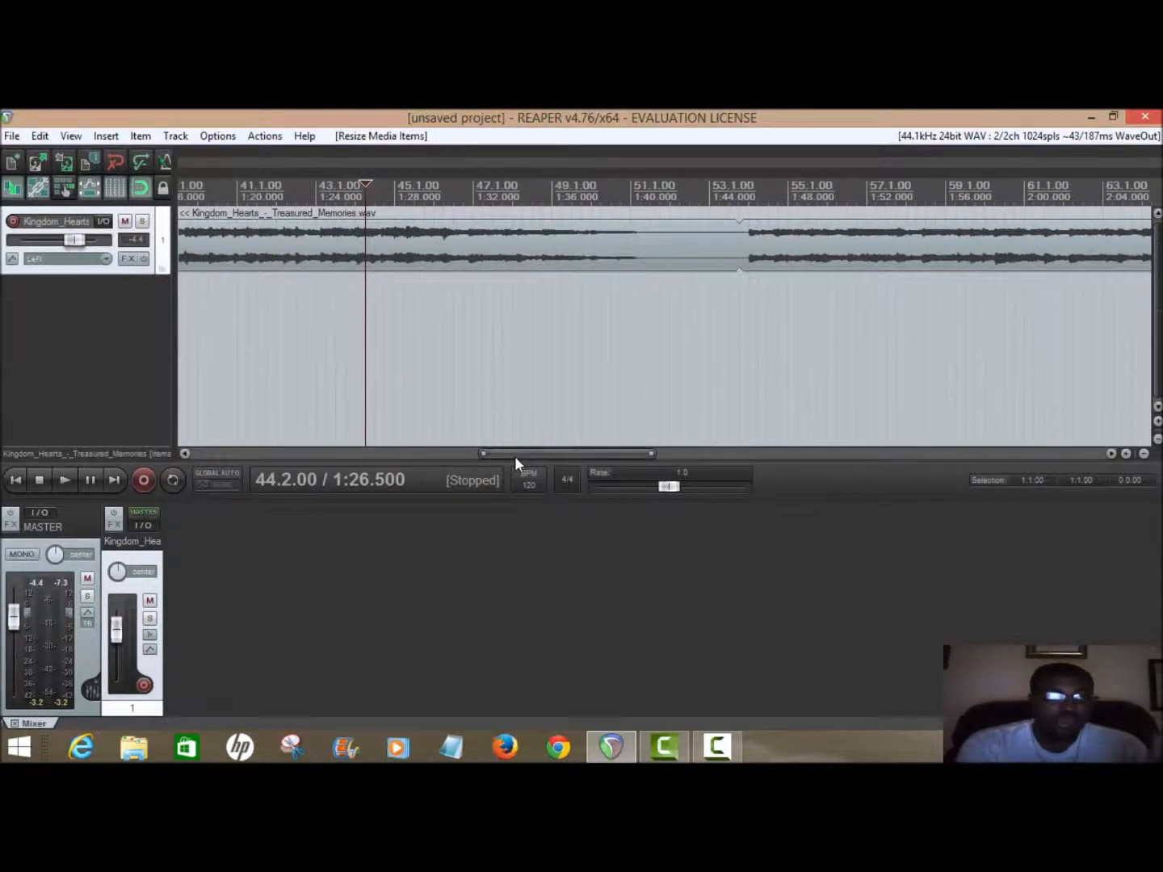
click(139, 136)
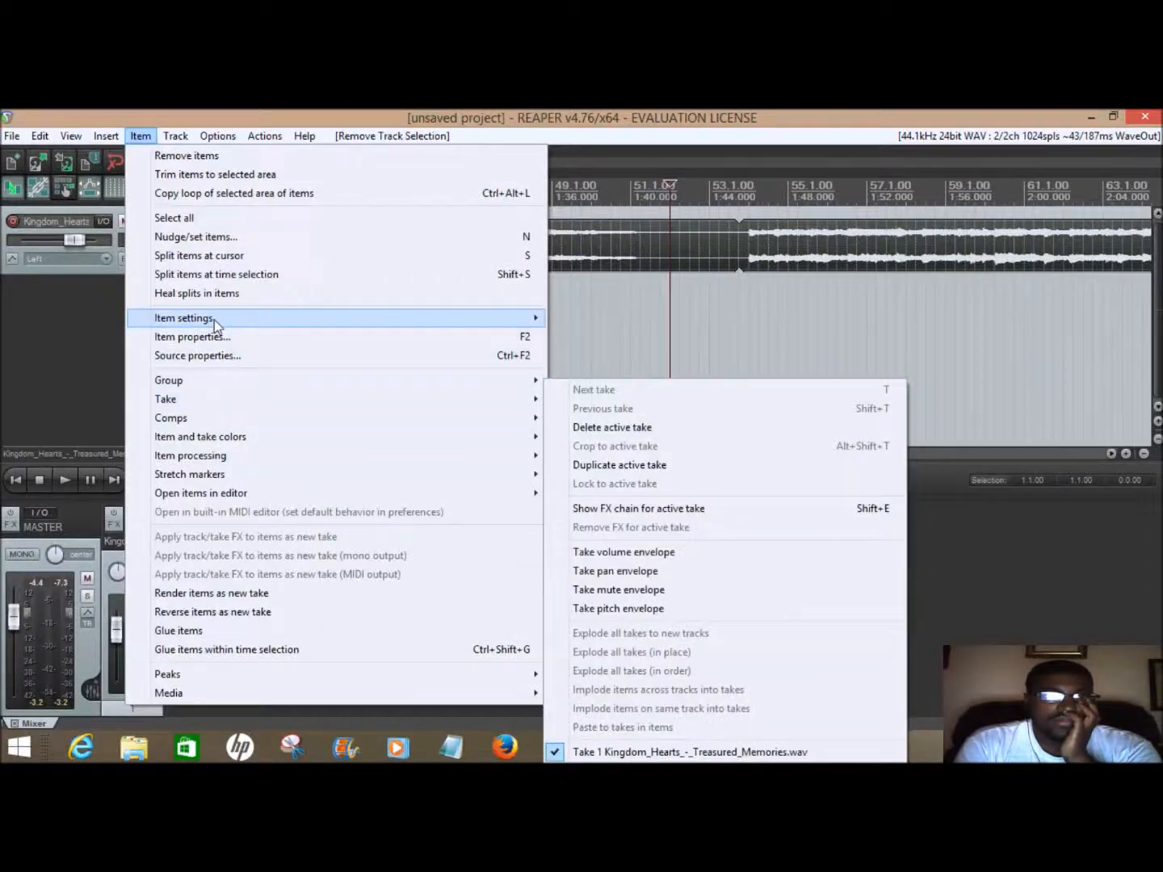
Step: Choose Split items at cursor to cut the song item at 1:42
click(199, 255)
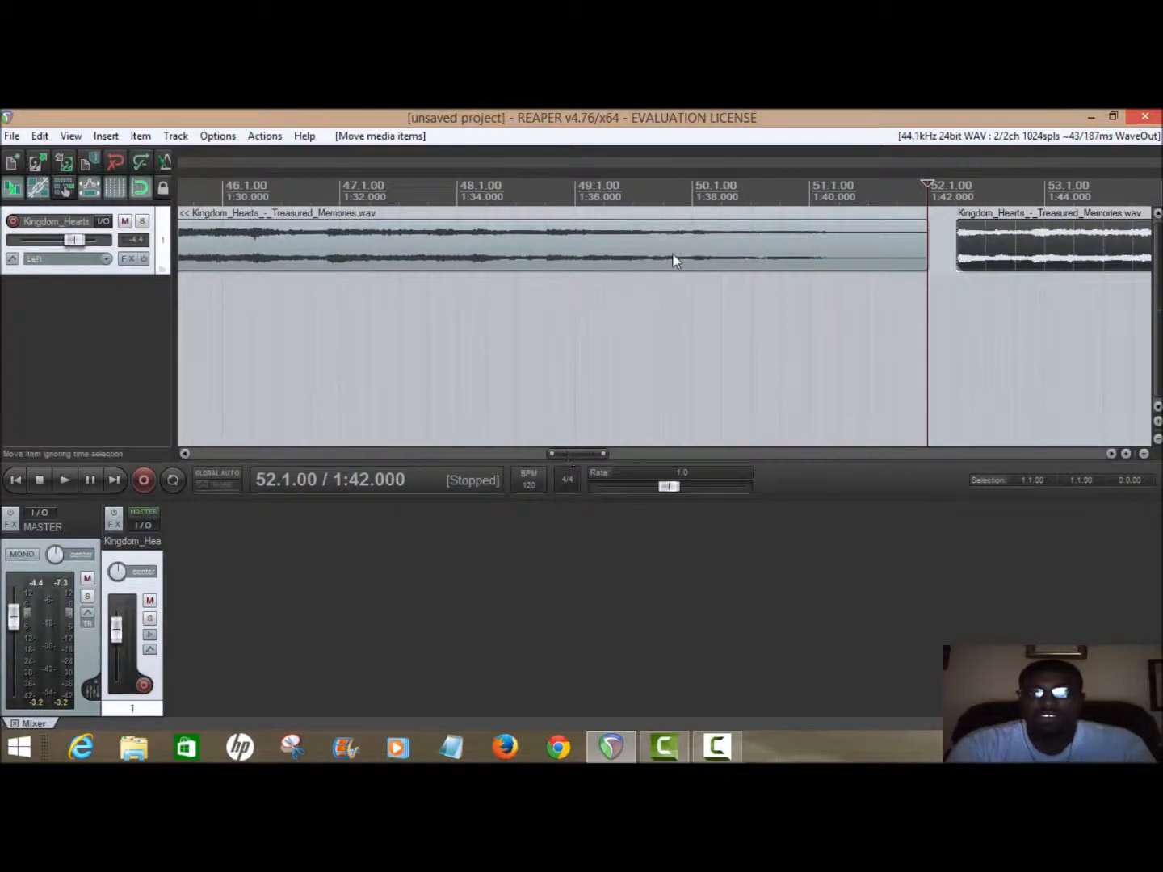
click(546, 191)
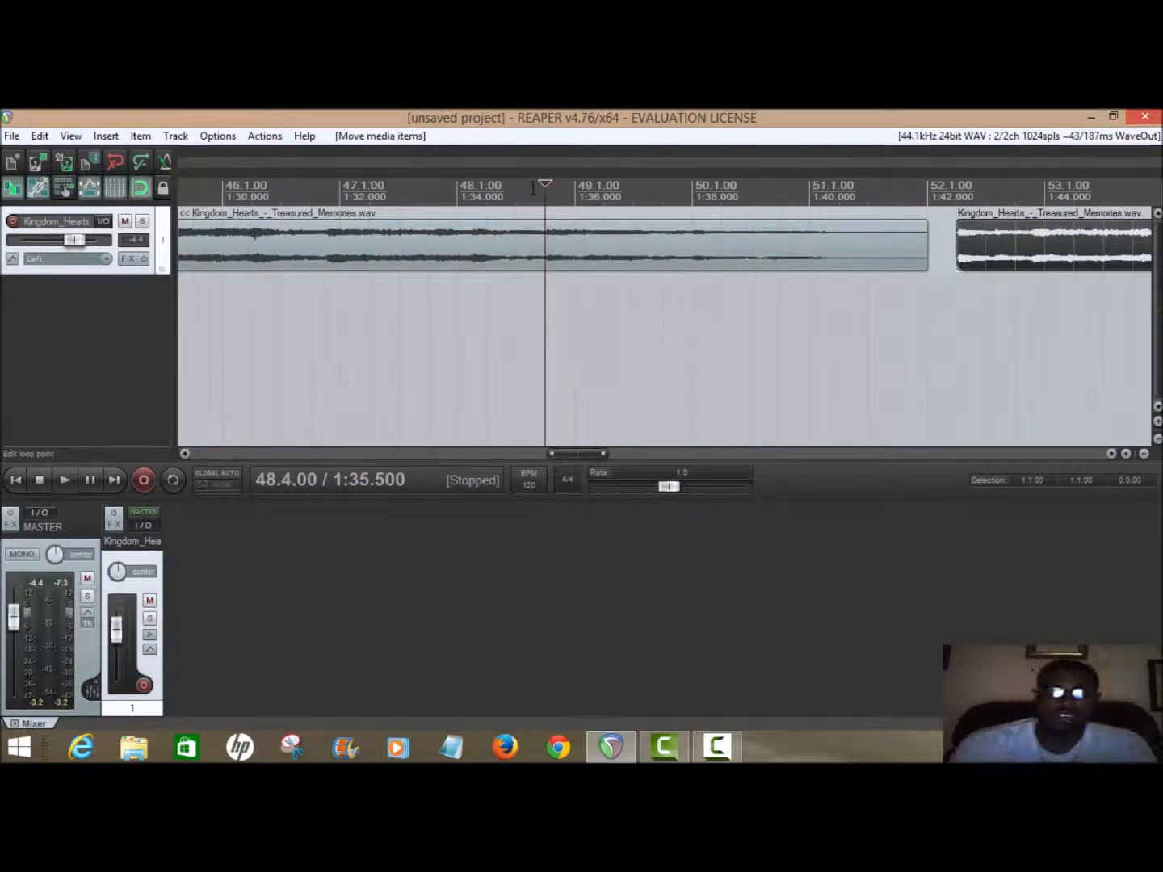
click(65, 479)
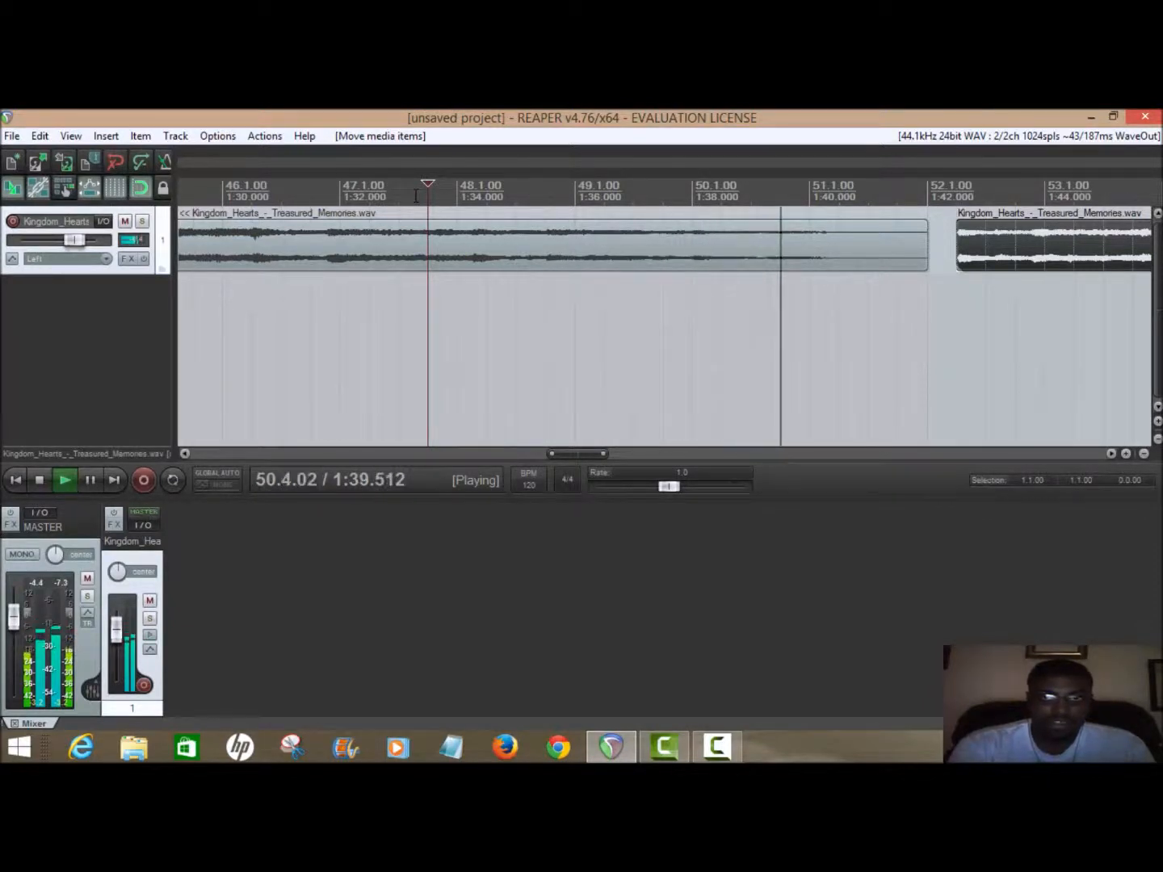
click(38, 480)
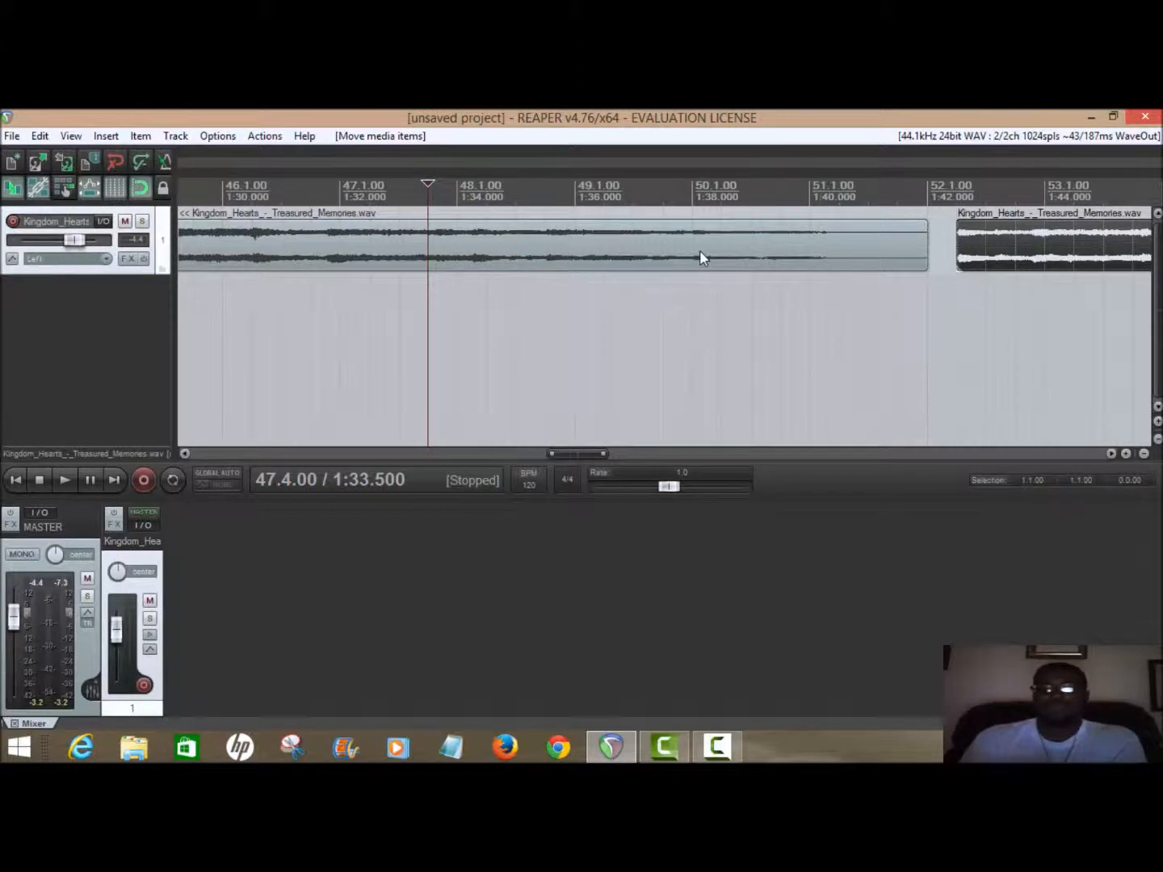
mouse_move(843, 213)
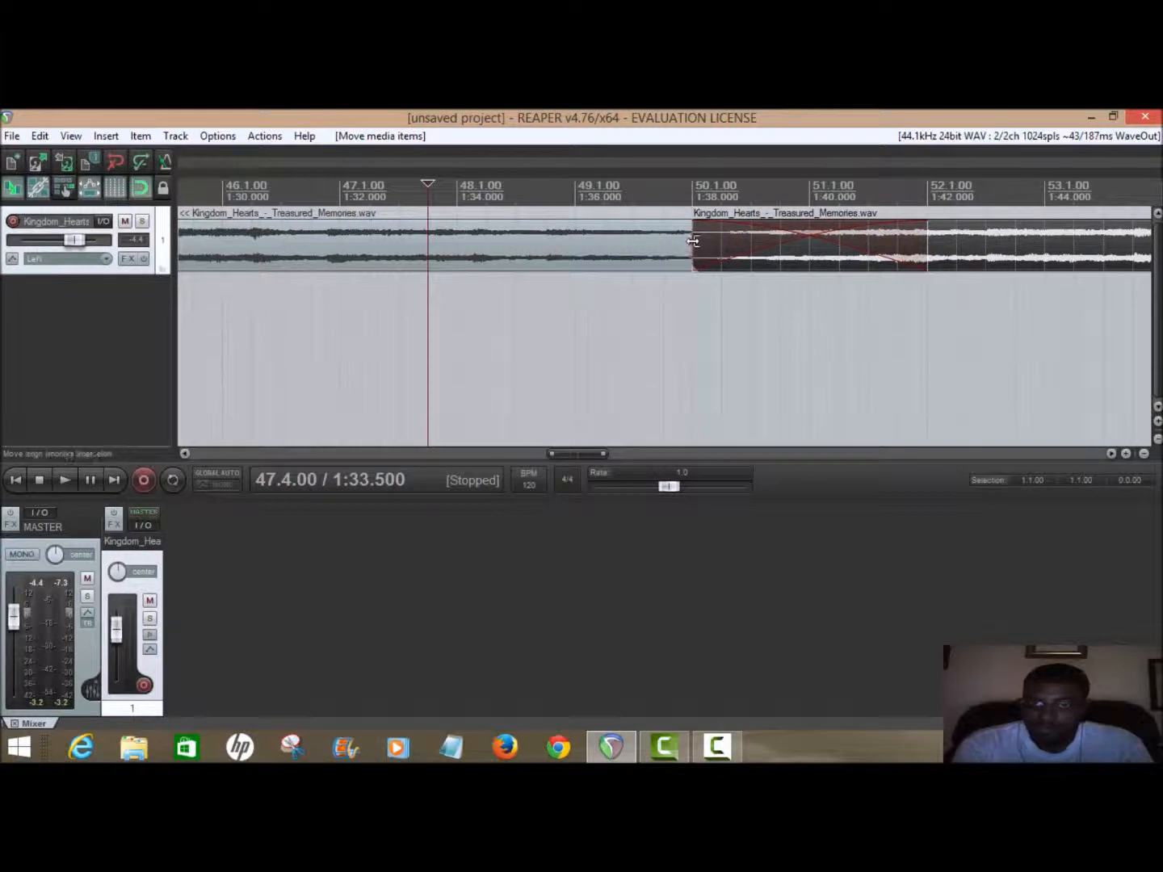
mouse_move(663, 202)
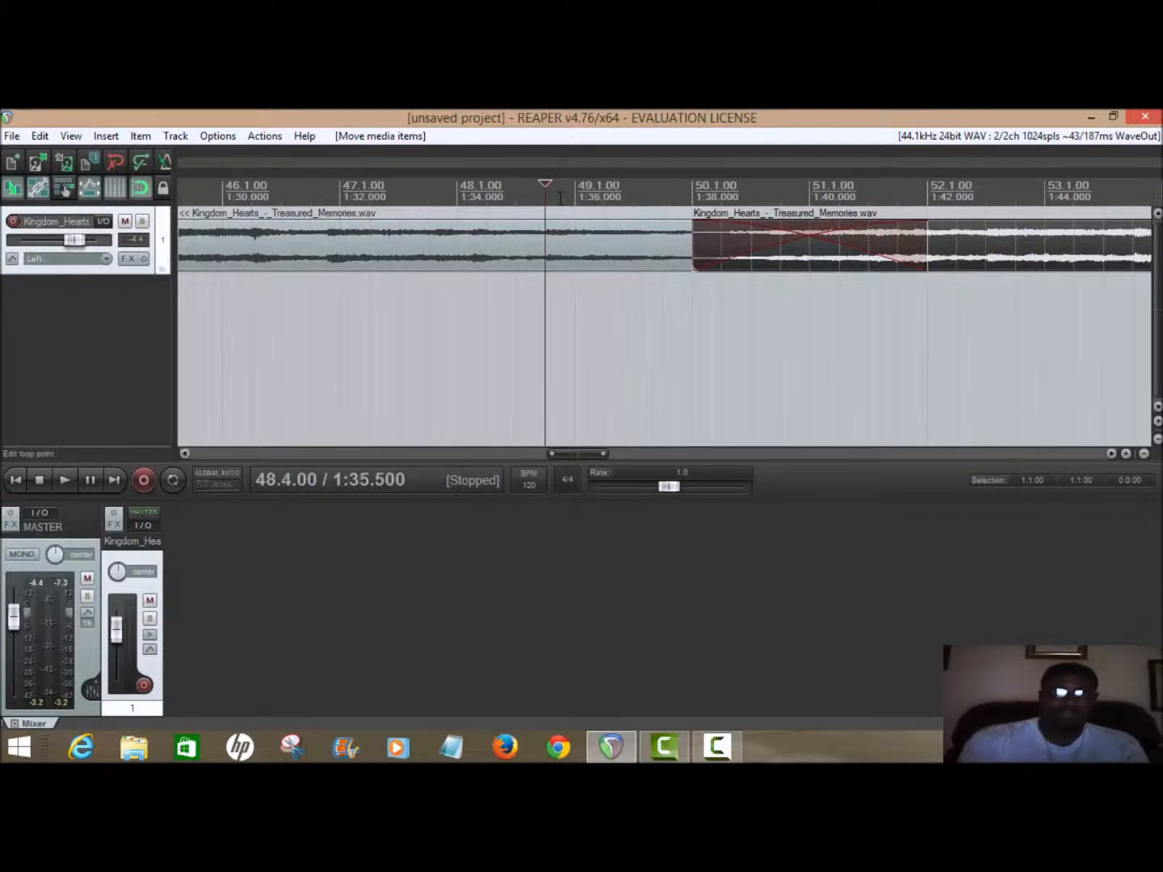
Step: Play through the 1:38 overlap of the two items and stop to check the transition
click(64, 480)
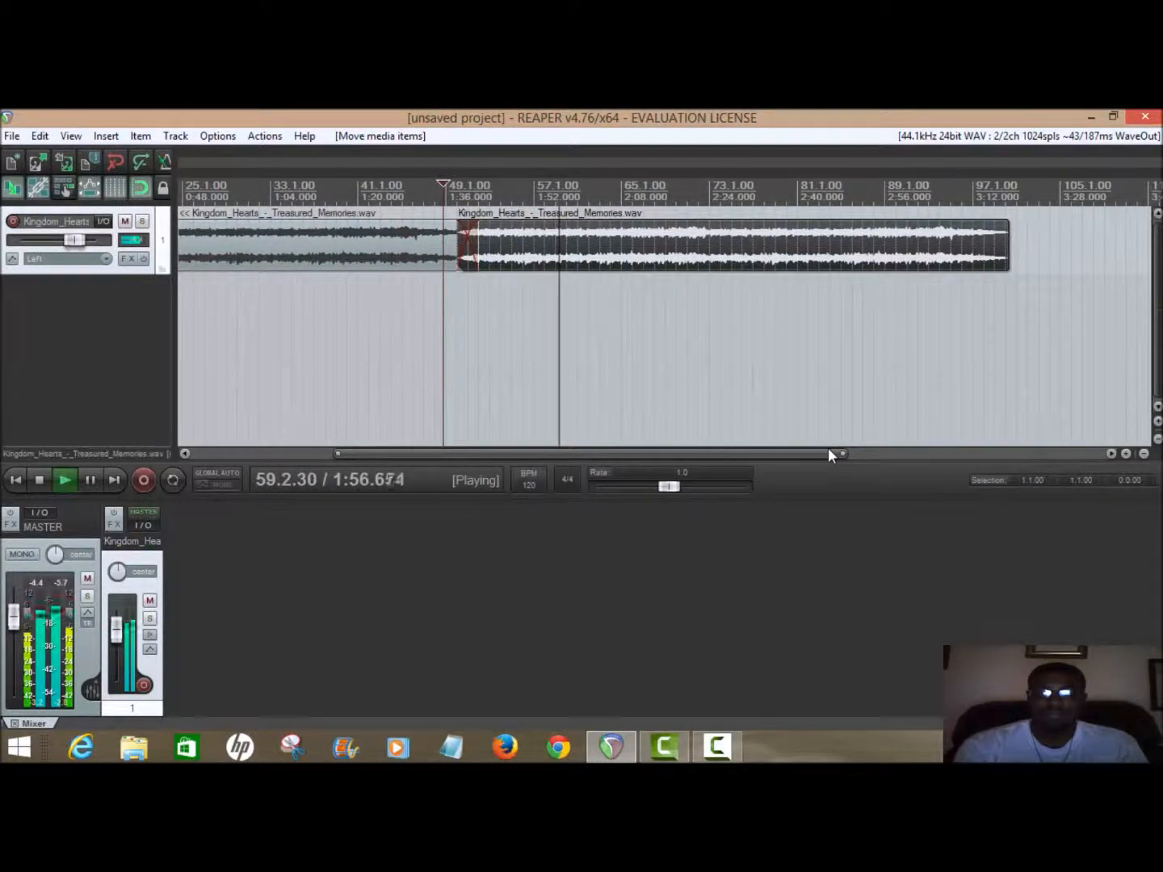
click(39, 479)
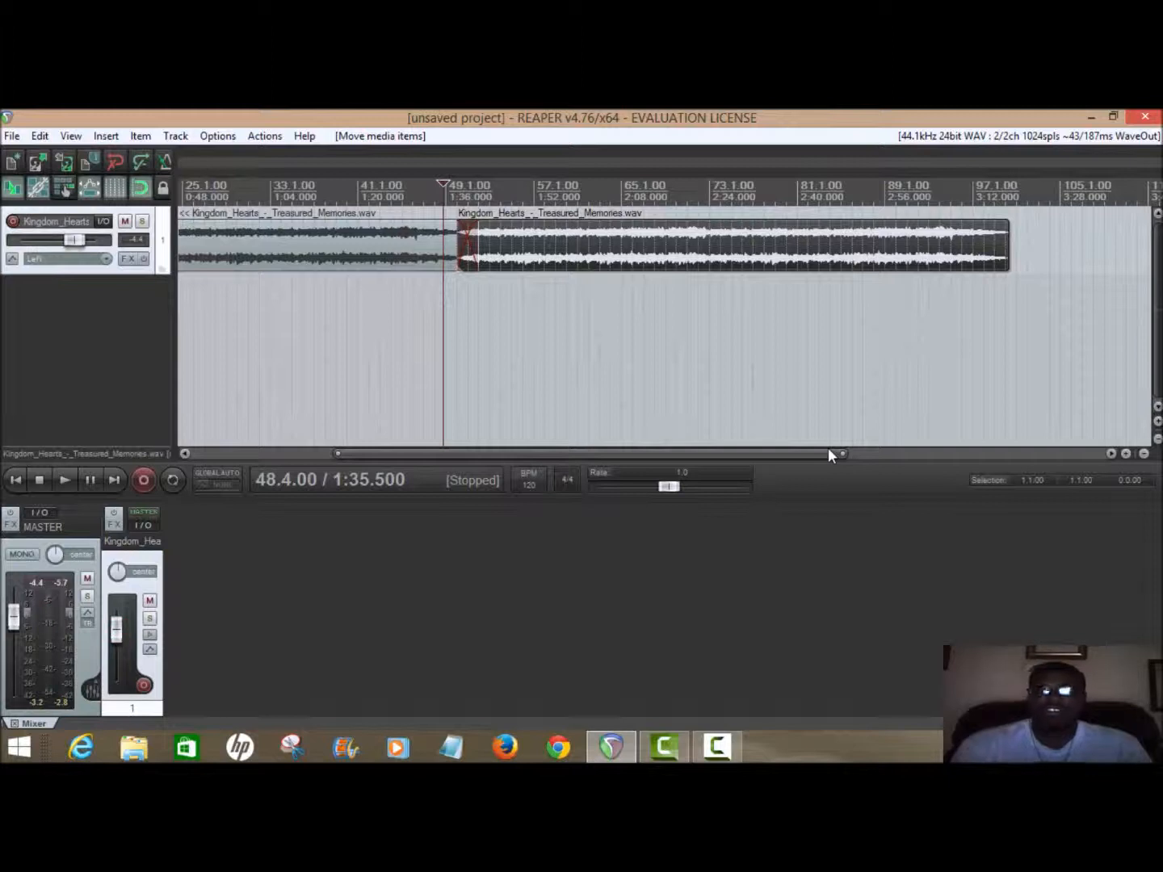